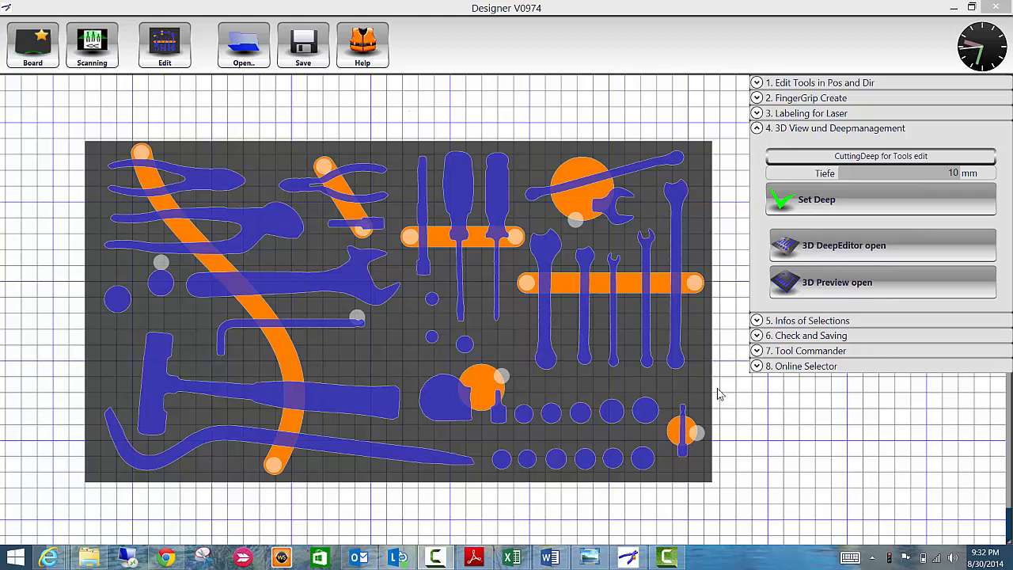
pyautogui.moveTo(699, 384)
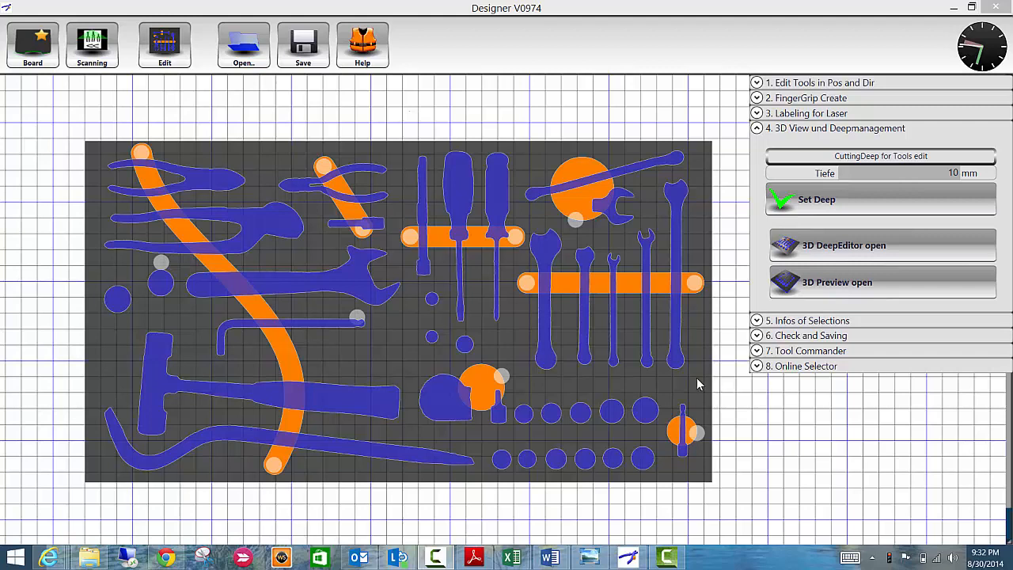
pyautogui.moveTo(641, 361)
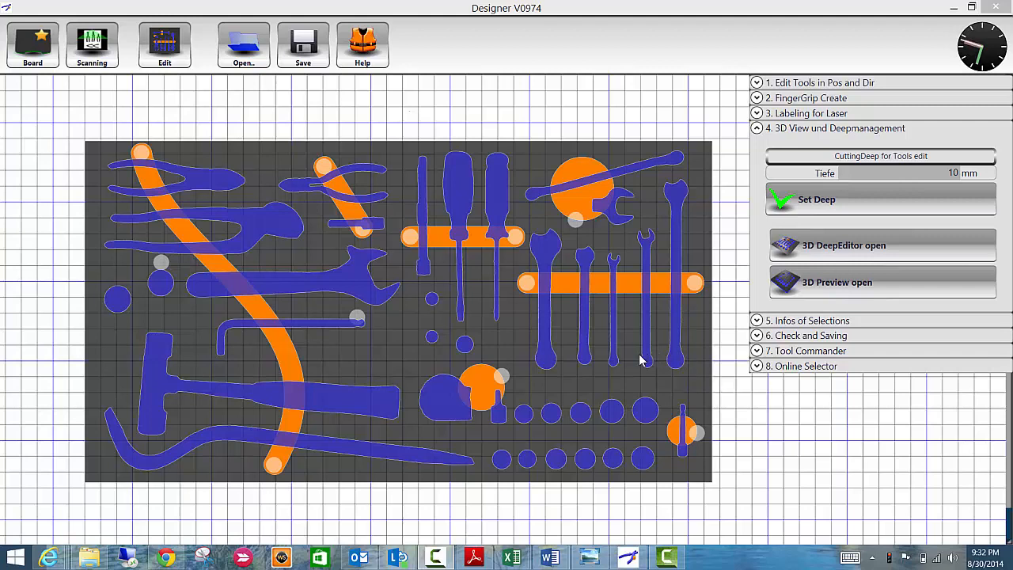
pyautogui.moveTo(732, 290)
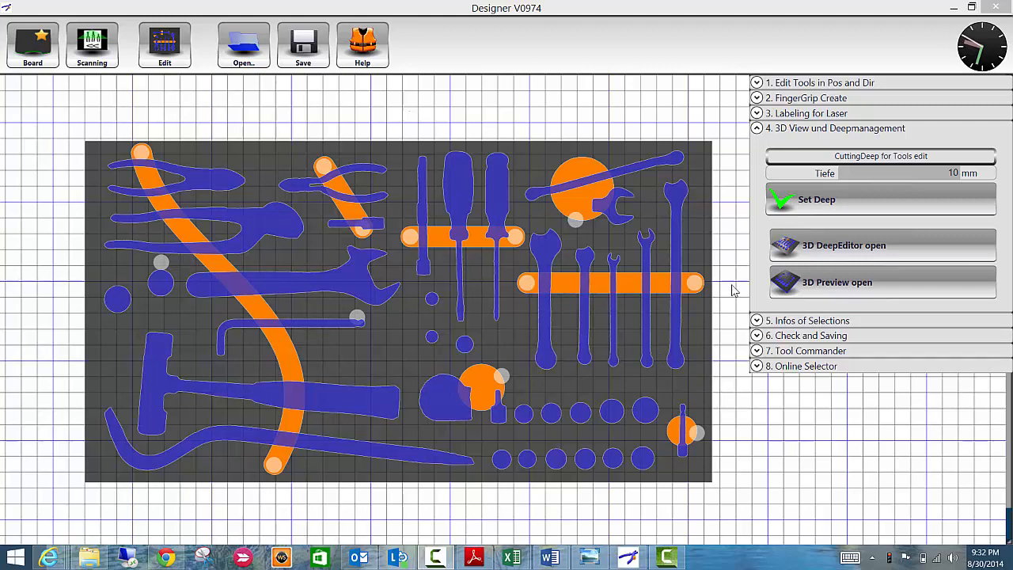
pyautogui.moveTo(705, 309)
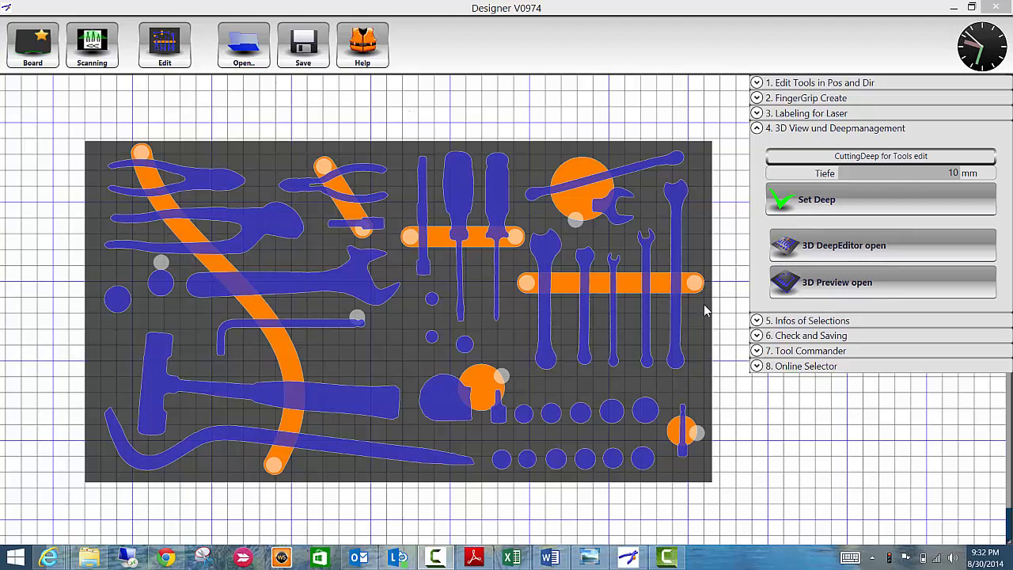
pyautogui.moveTo(651, 413)
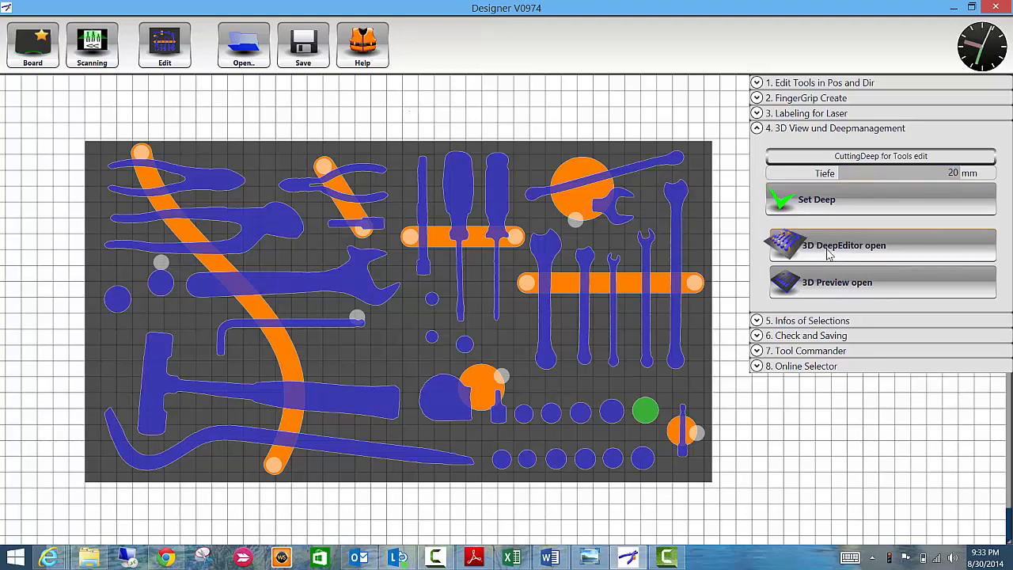
# Open the 3D depth preview of the tool board.
pyautogui.click(883, 282)
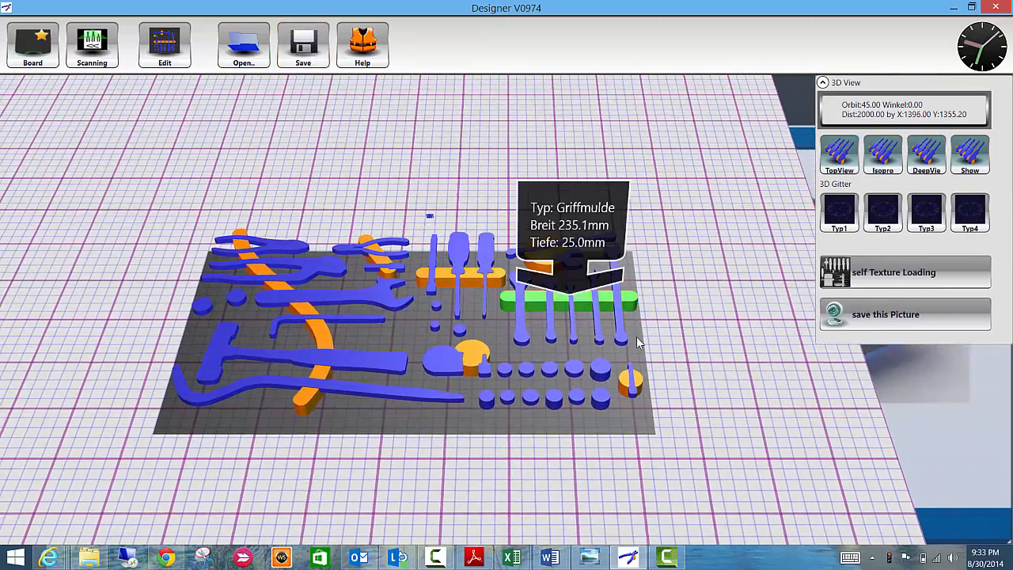
pyautogui.moveTo(578, 374)
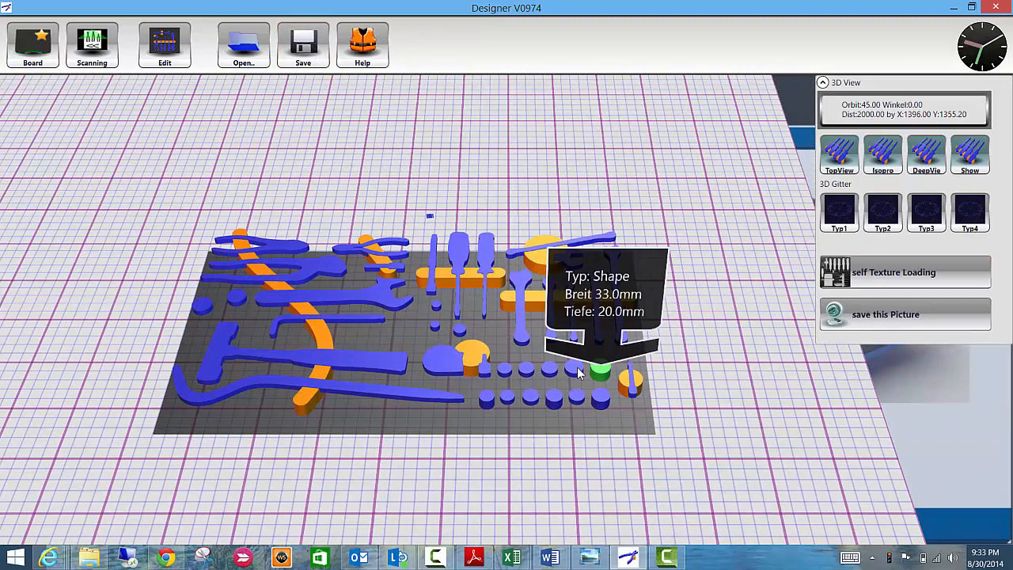
pyautogui.moveTo(510, 374)
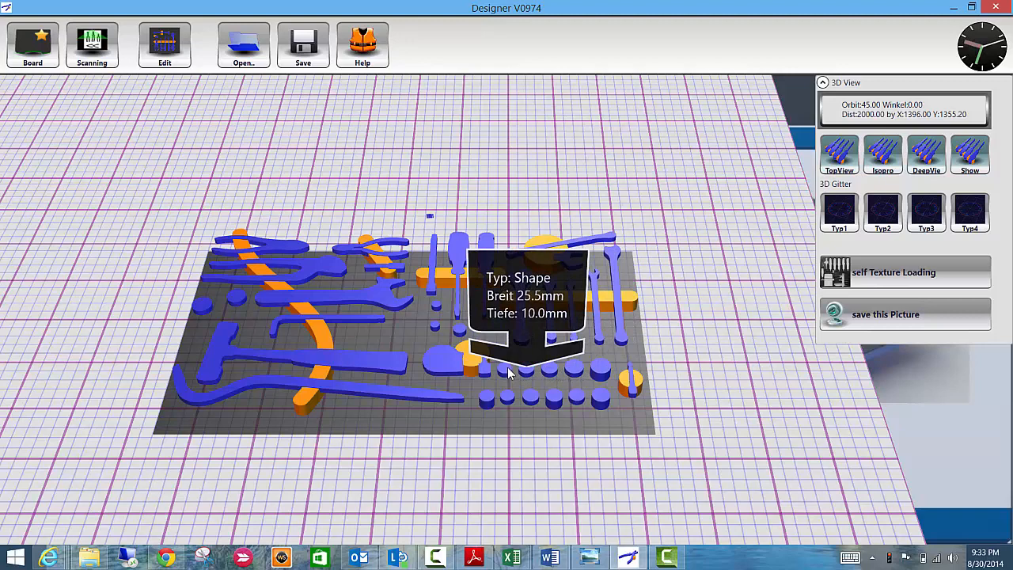
pyautogui.moveTo(554, 138)
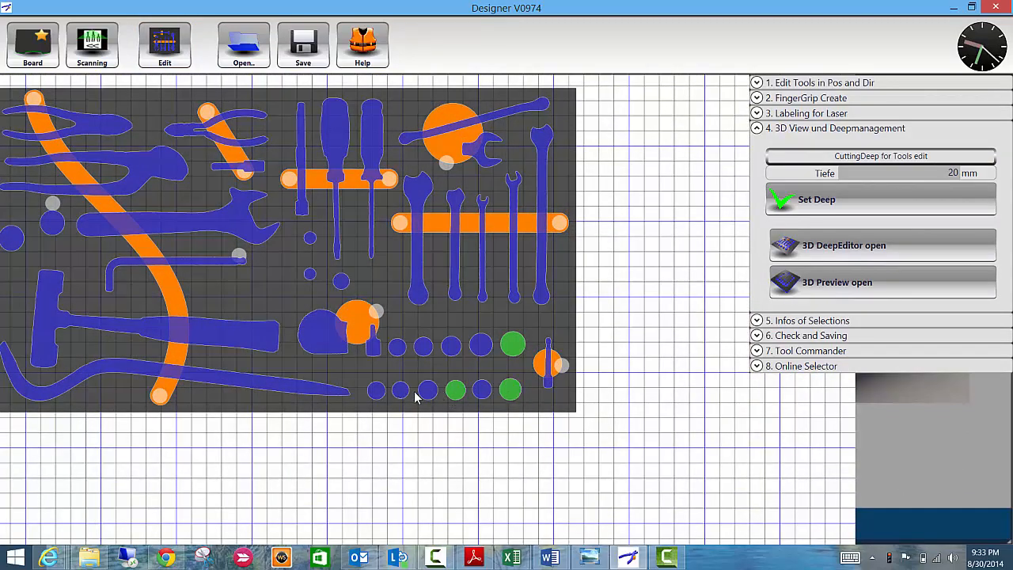
# Mark another lower-row socket for 20 mm cutting depth.
pyautogui.click(376, 389)
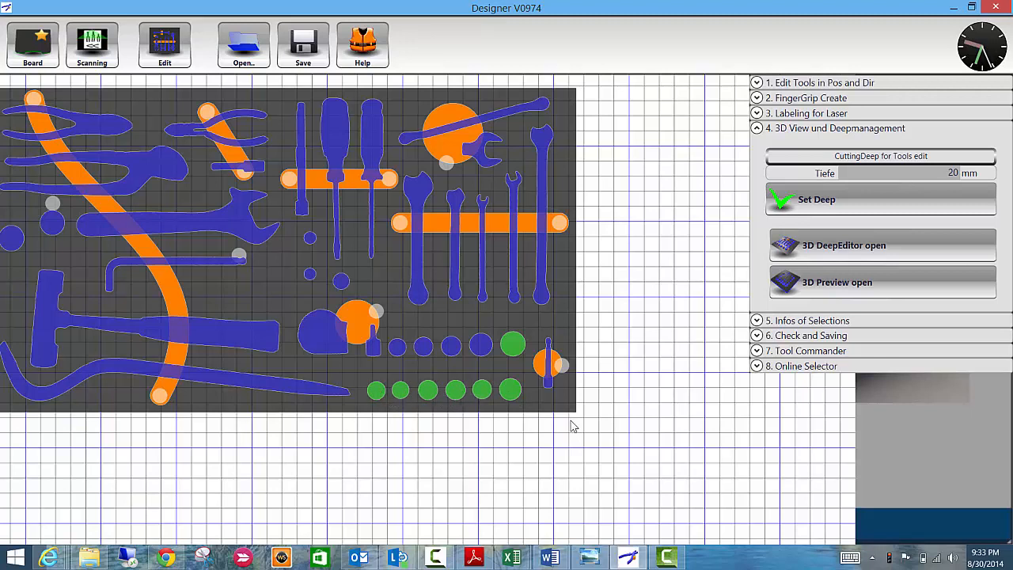
pyautogui.moveTo(941, 169)
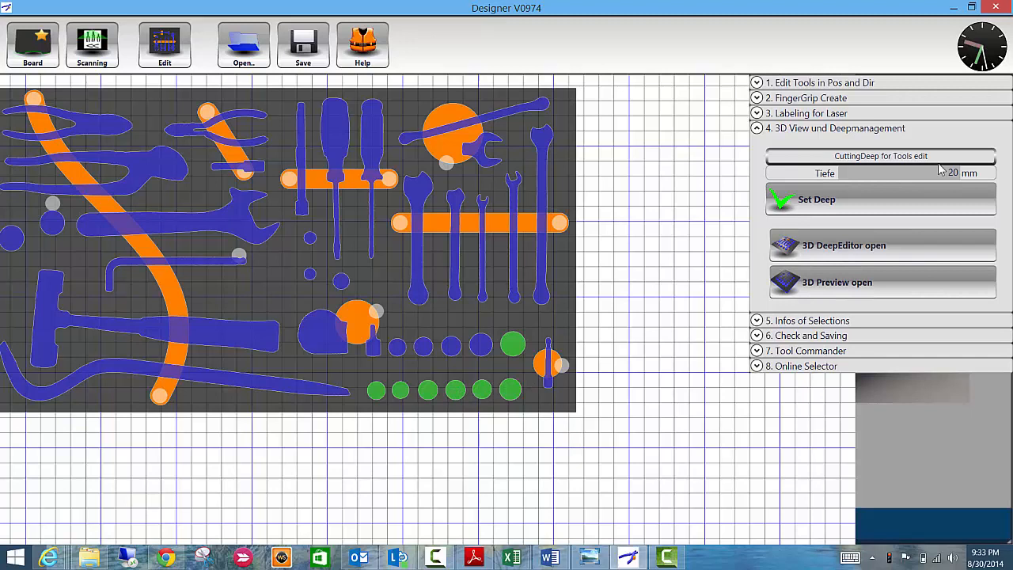
pyautogui.moveTo(808, 207)
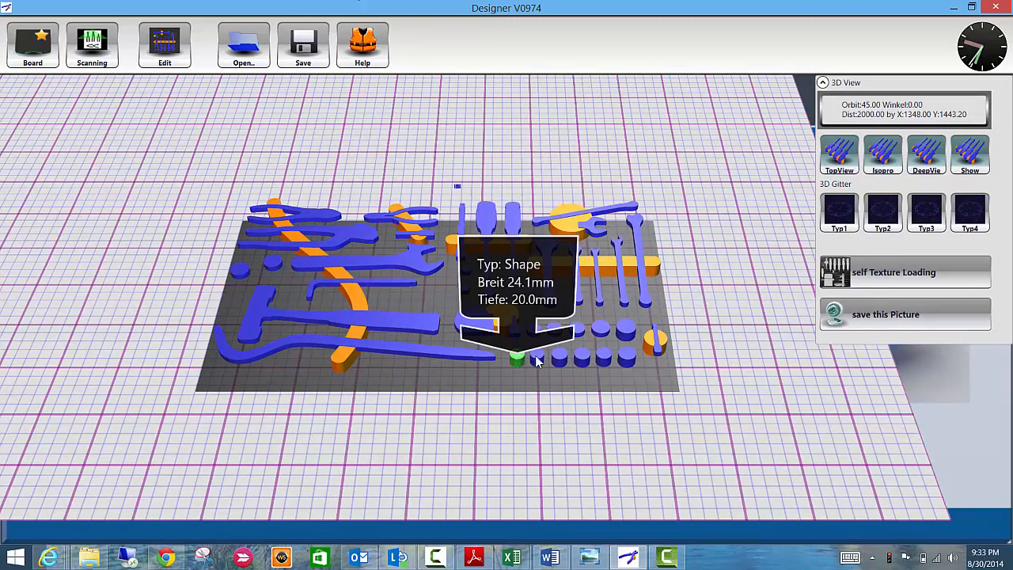
pyautogui.moveTo(626, 364)
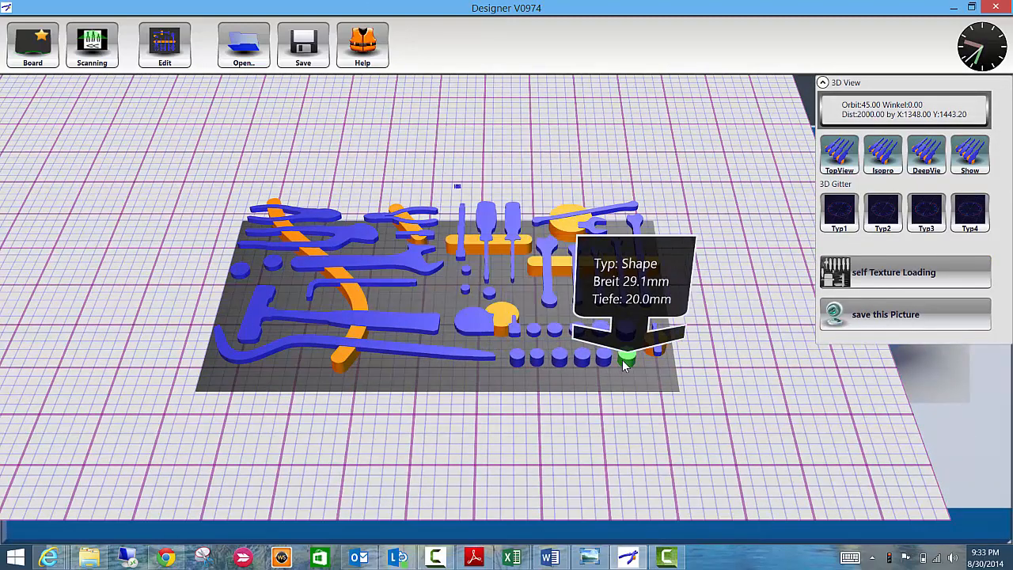
pyautogui.moveTo(620, 363)
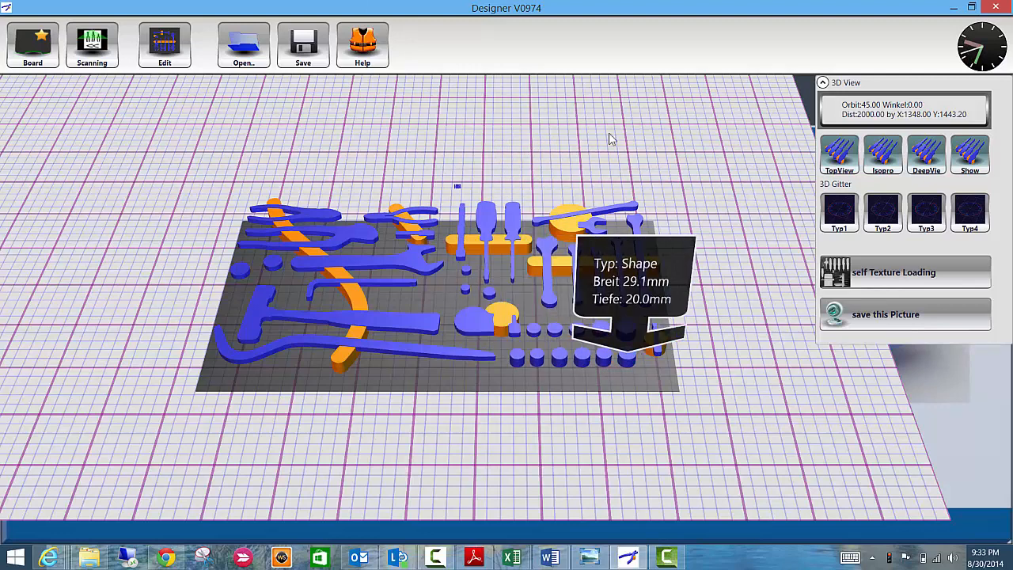
pyautogui.moveTo(455, 111)
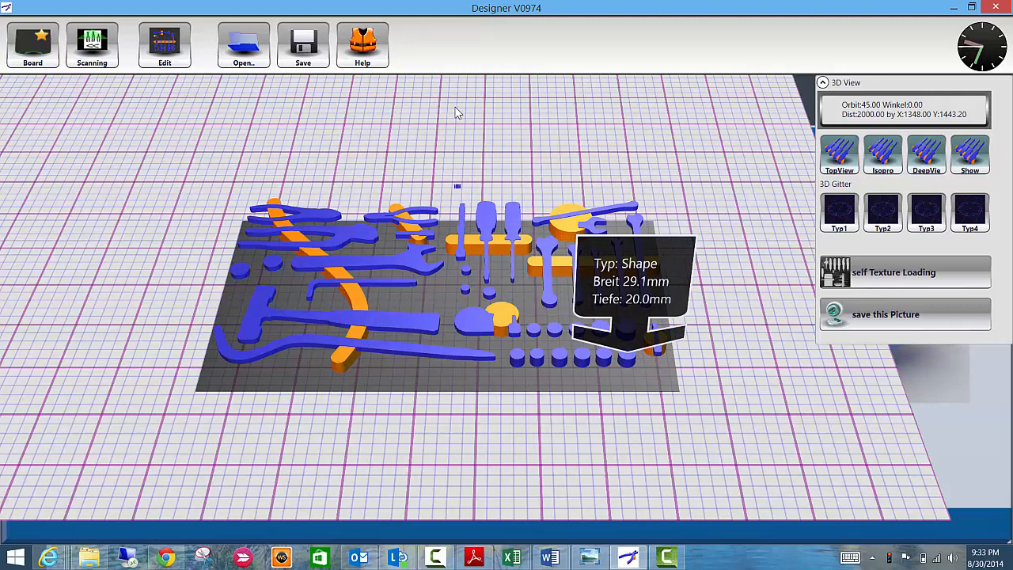